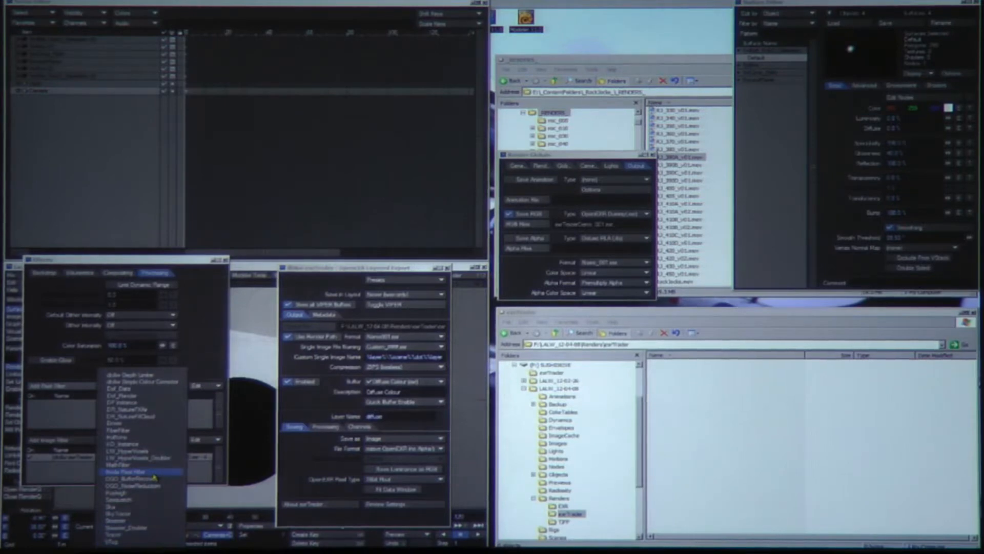
Add a Node Pixel Filter under Effects > Processing and open its Node Editor
left_click(117, 472)
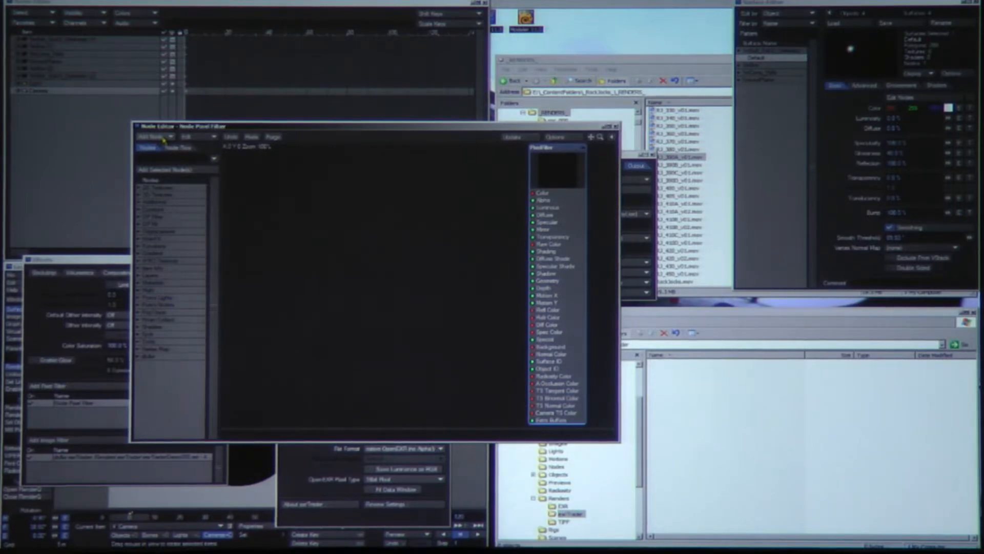
Add Incidence, Invert and Pow nodes to the pixel filter network and chain them together
left_click(151, 136)
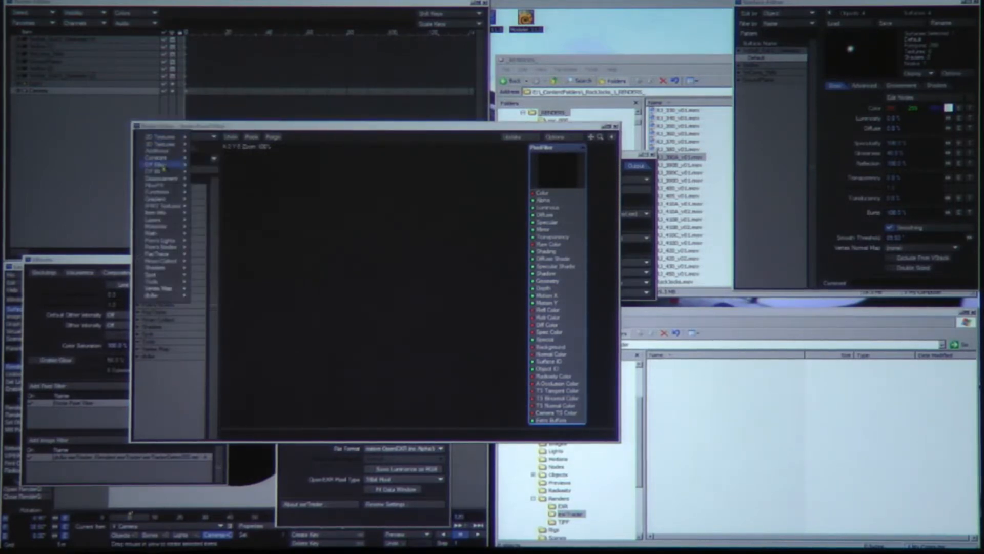
left_click(154, 219)
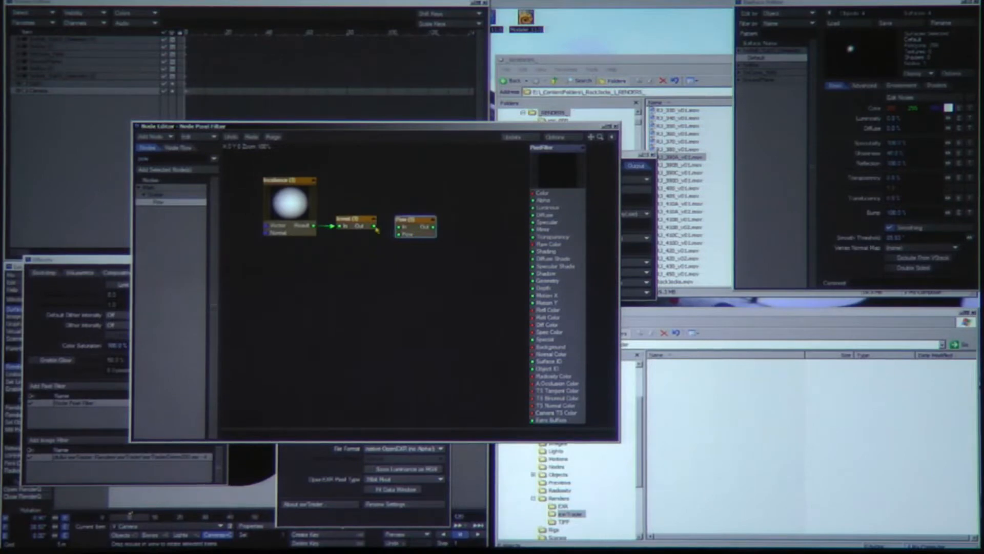
double_click(414, 219)
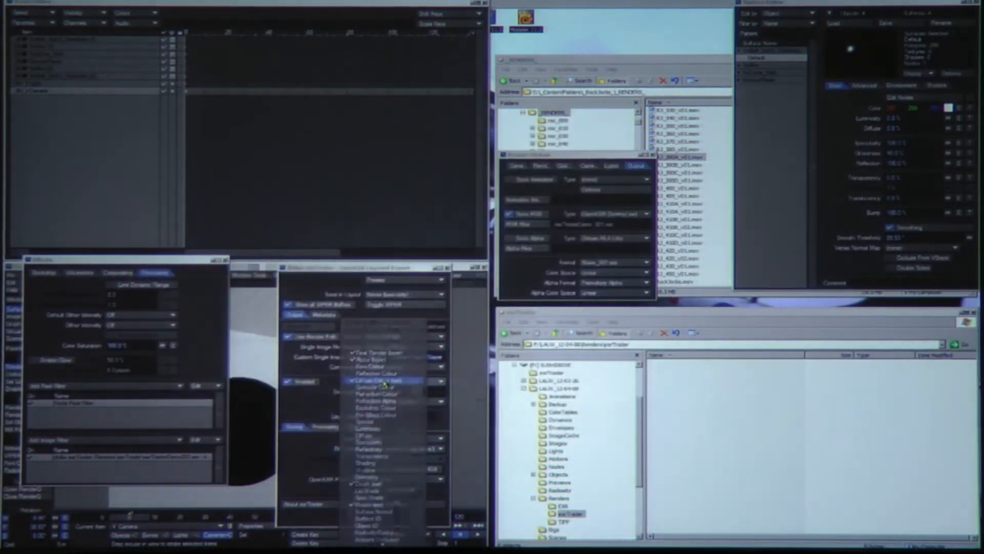
Connect Pow to the PixelFilter output and render a standalone 'fresnel' EXR image
left_click(383, 381)
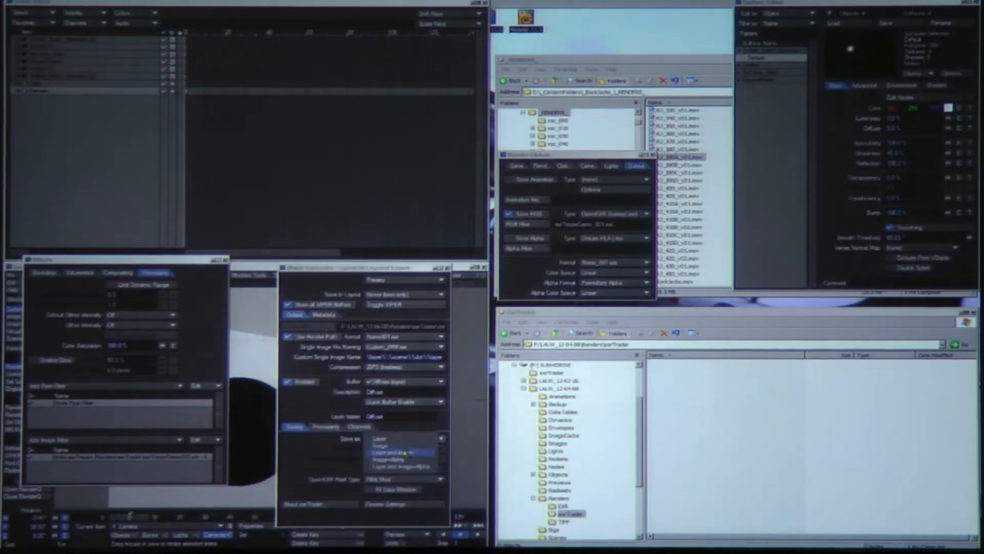
left_click(405, 437)
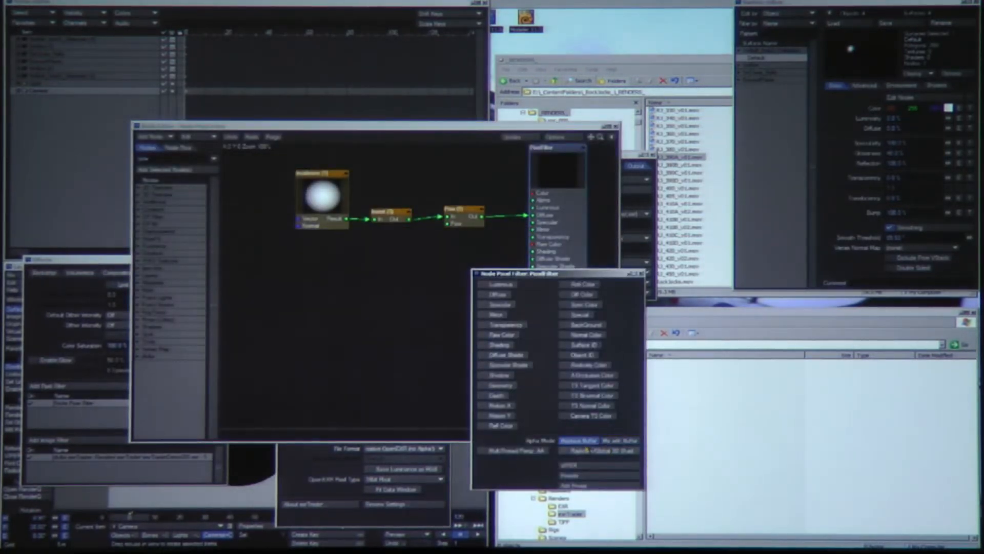
left_click(493, 451)
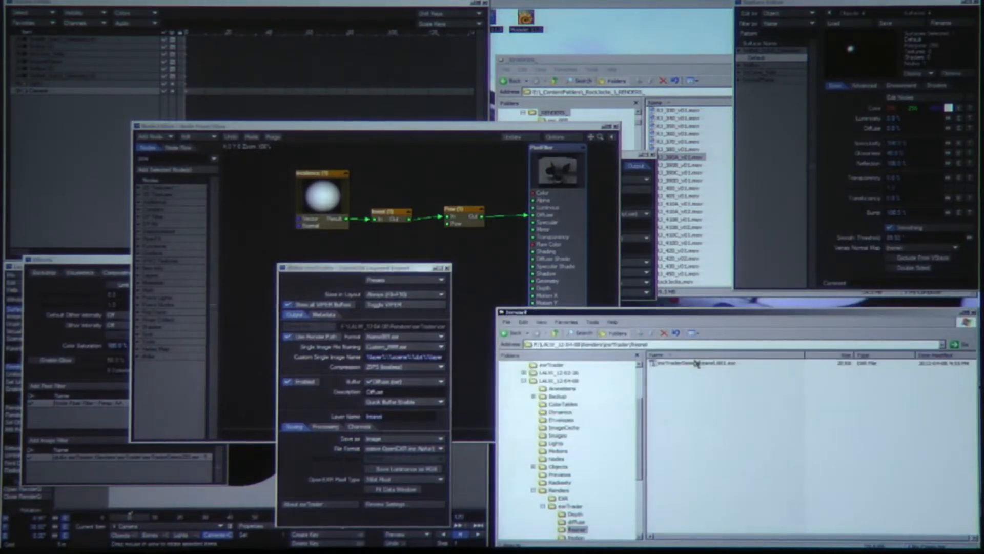
Select the exrTraderDemo fresnel .exr file in Renders\exrTrader\fresnel
left_click(697, 363)
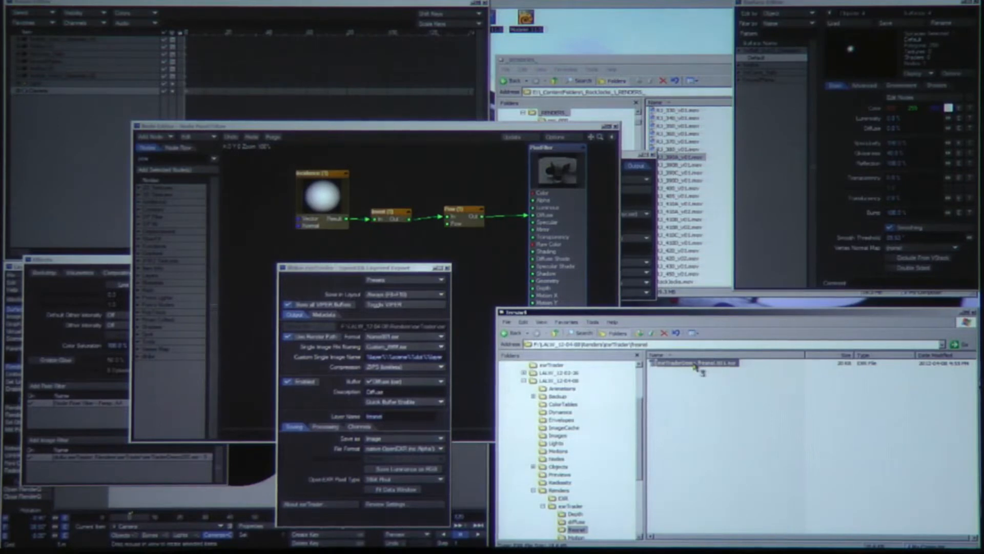
mouse_move(694, 370)
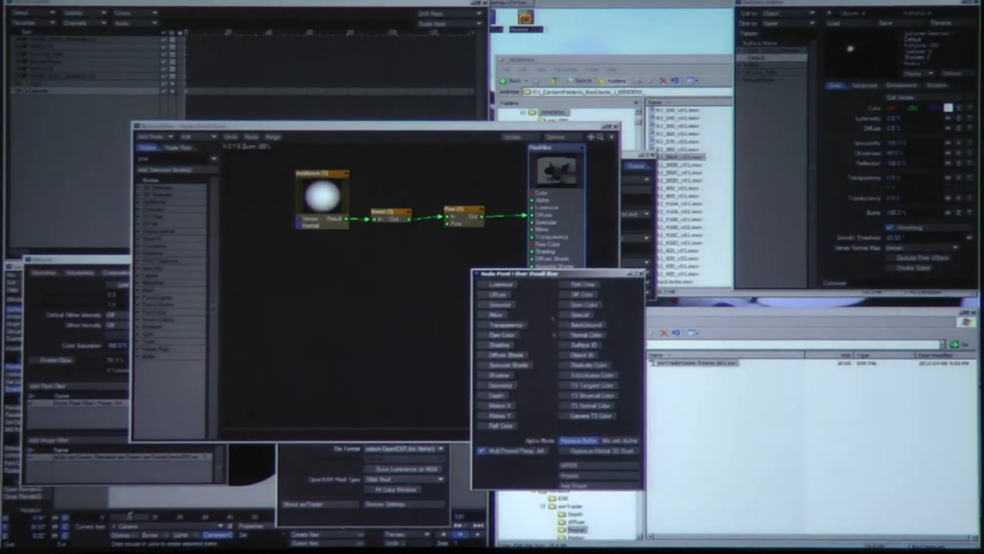
Enable global buffers, pick the diffuse buffer and render fresnel in LW_PNG format
left_click(589, 450)
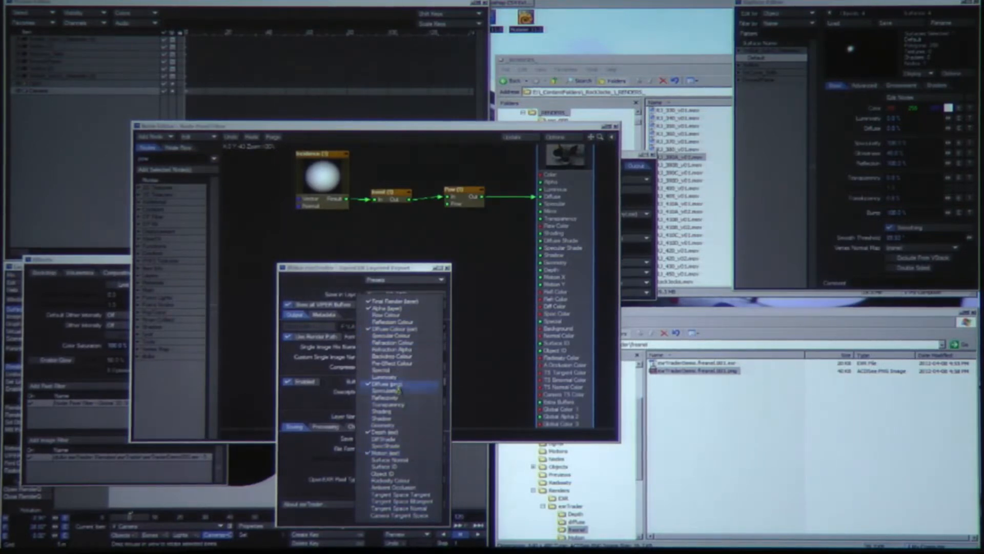
left_click(386, 384)
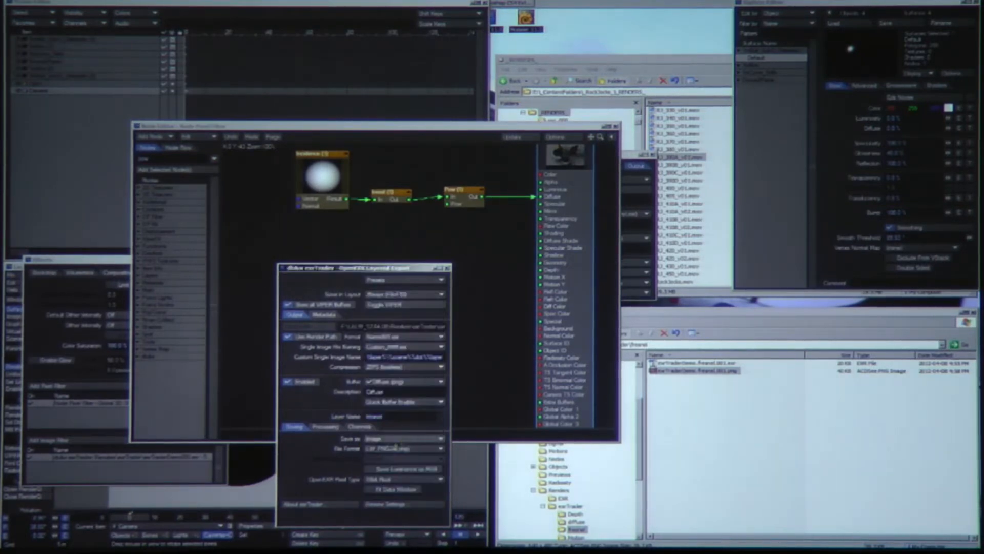
left_click(439, 448)
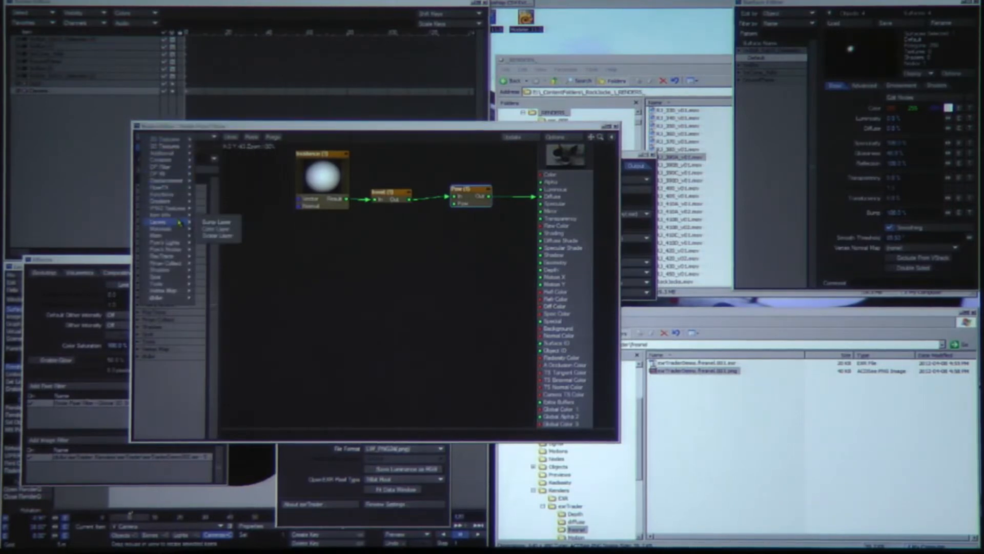
Feed Spot Info into the tangent inputs and export the Tangent Space Tangent buffer as OpenEXR
left_click(156, 235)
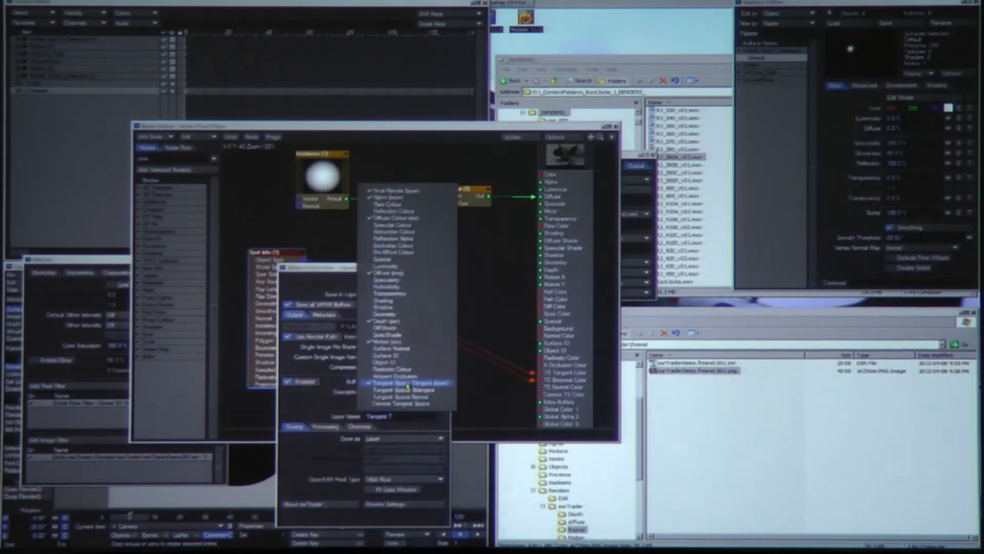
left_click(397, 383)
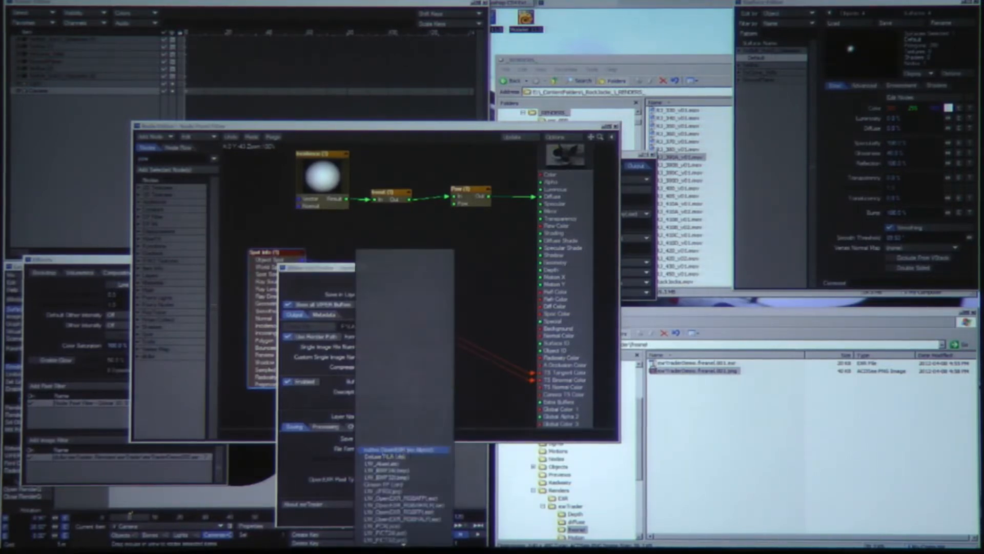
left_click(402, 448)
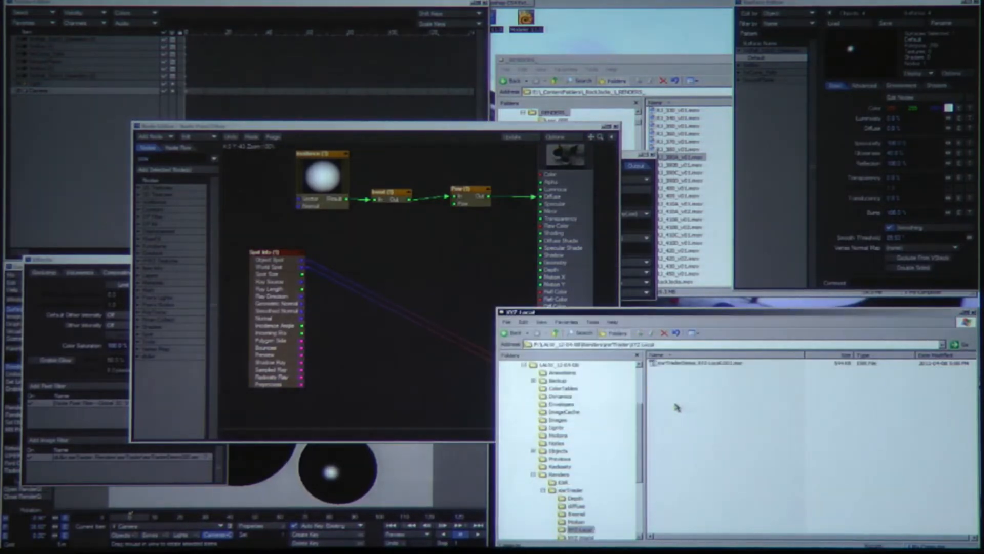
Select the exrTraderDemo XYZ Local .exr file in Renders\exrTrader\XYZ Local
left_click(691, 363)
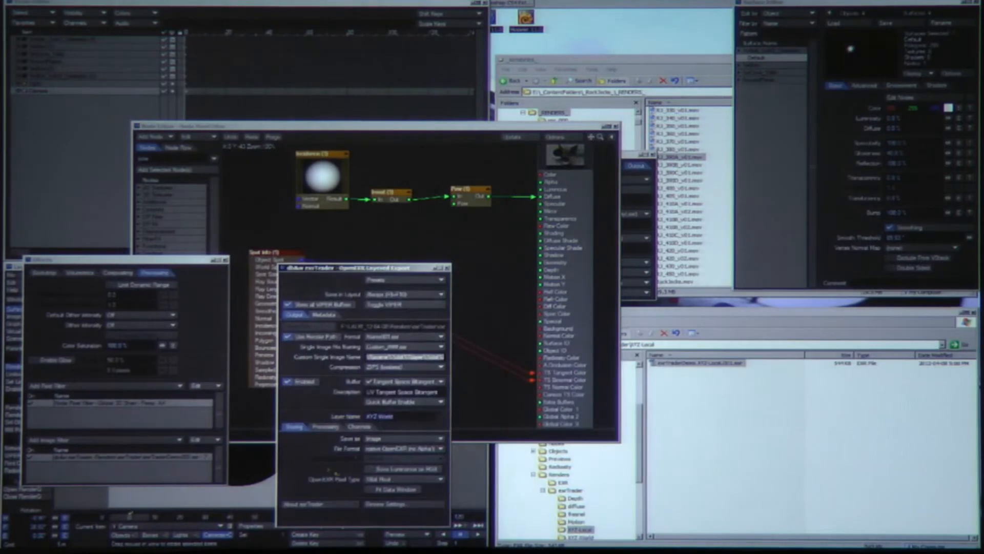
Show the XYZ Local layer's Channels settings and edit the first Channel Name
left_click(359, 426)
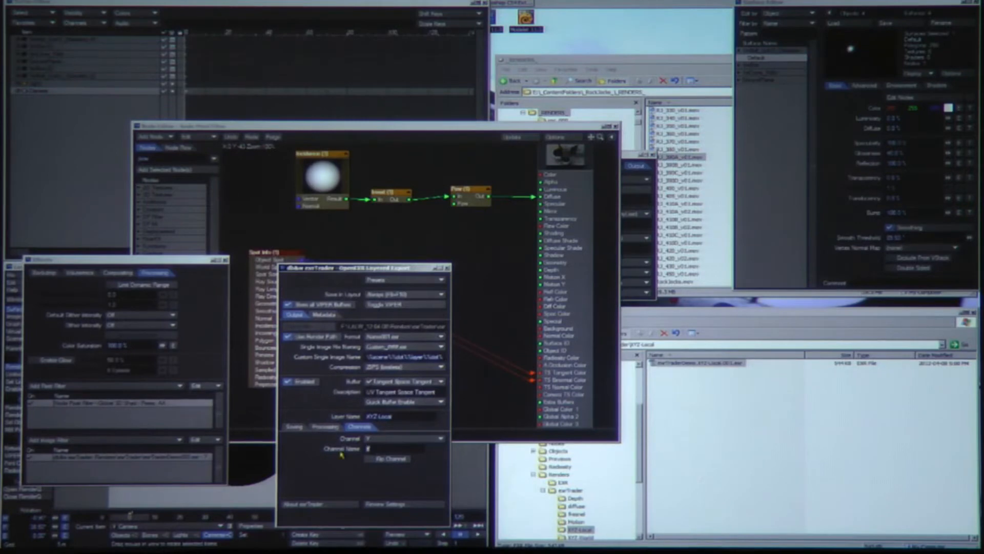
left_click(405, 437)
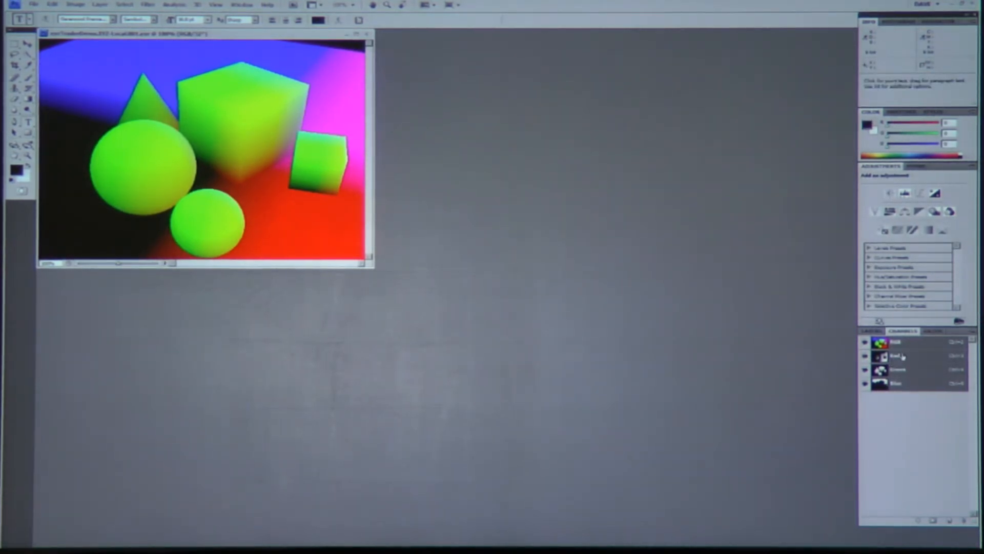
View the XYZ Local render's Red, Green and Blue channels one at a time
left_click(895, 355)
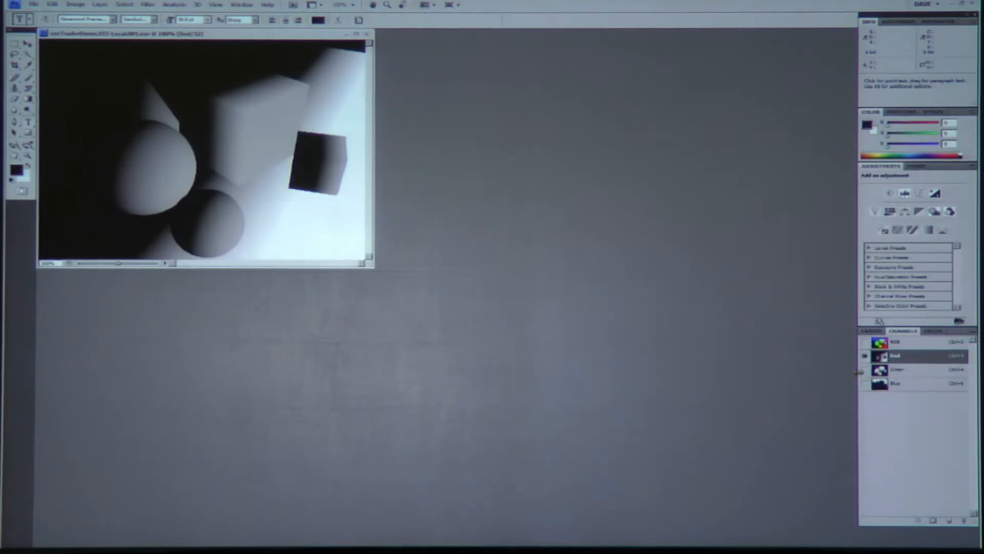
left_click(897, 369)
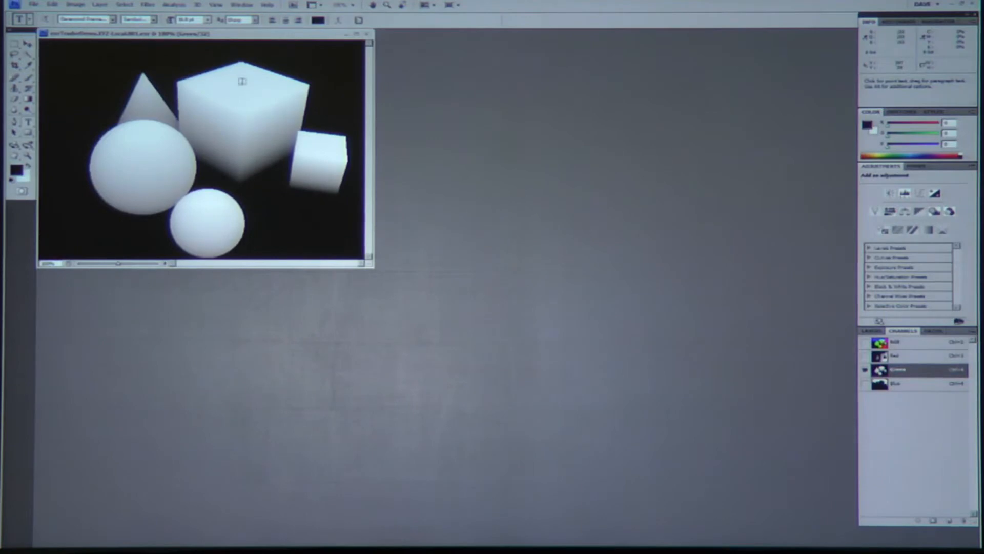
left_click(911, 383)
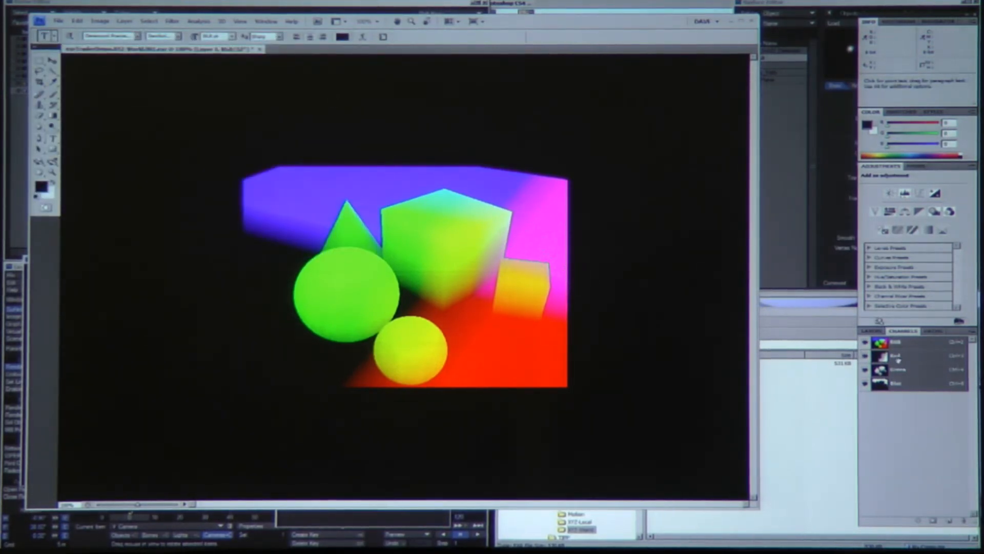
Hide the XYZ World render's Blue channel, then view the Red channel and another channel individually
left_click(894, 356)
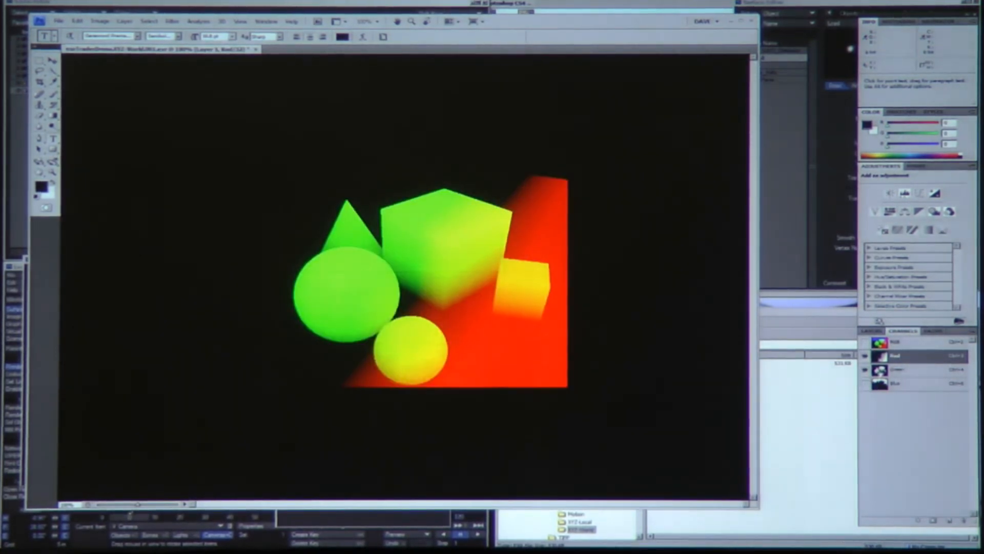
left_click(895, 355)
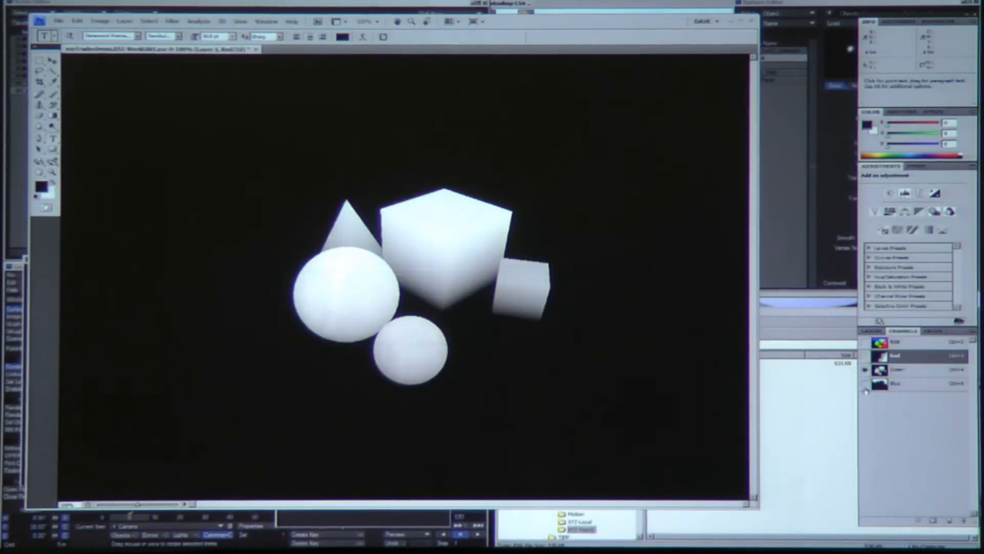
left_click(867, 391)
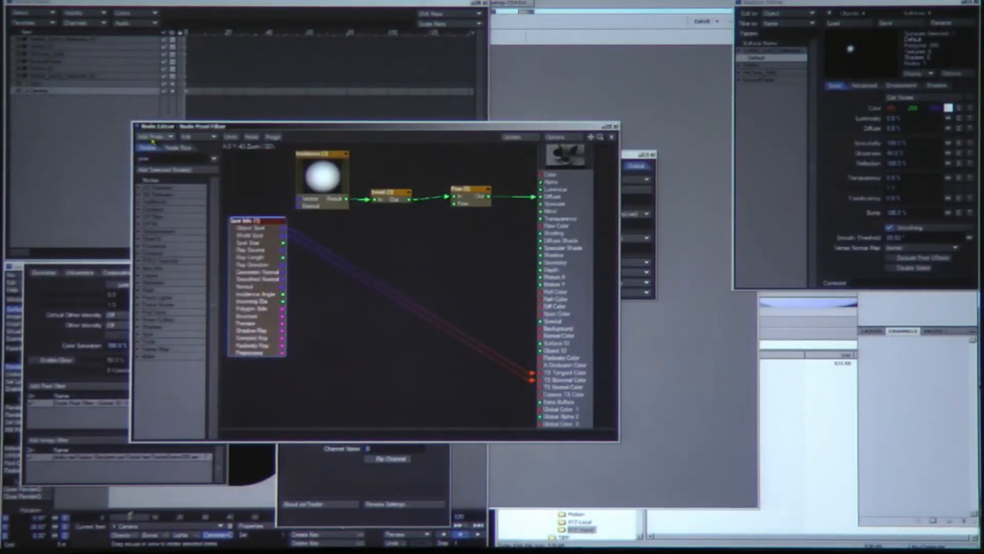
Add a vector Dot node fed by Spot Info, review its settings, then add a Gradient node
left_click(150, 136)
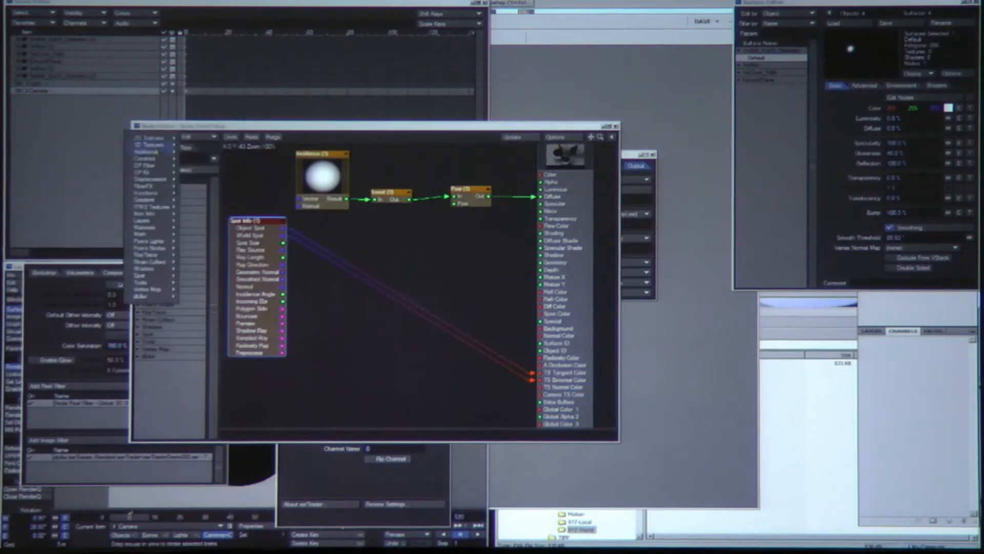
left_click(143, 282)
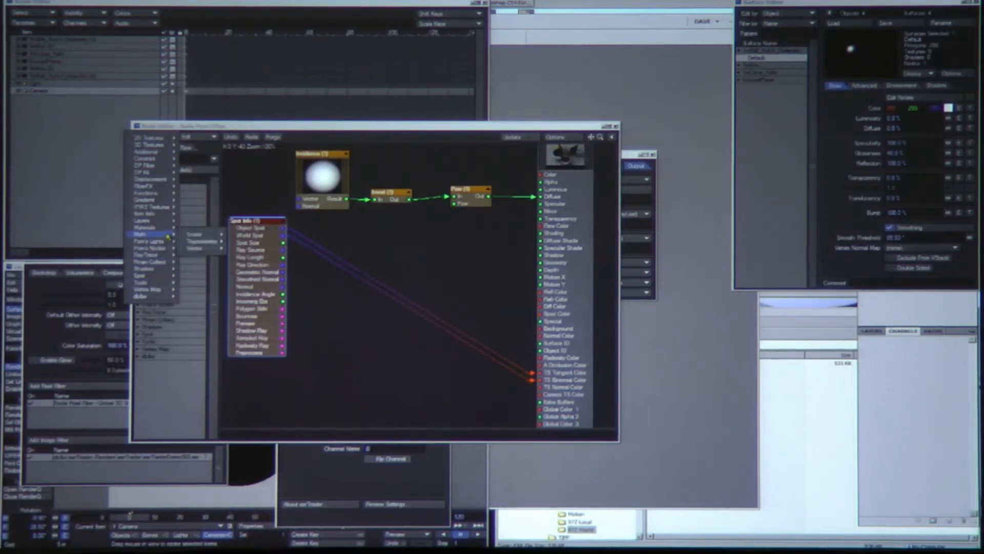
left_click(195, 247)
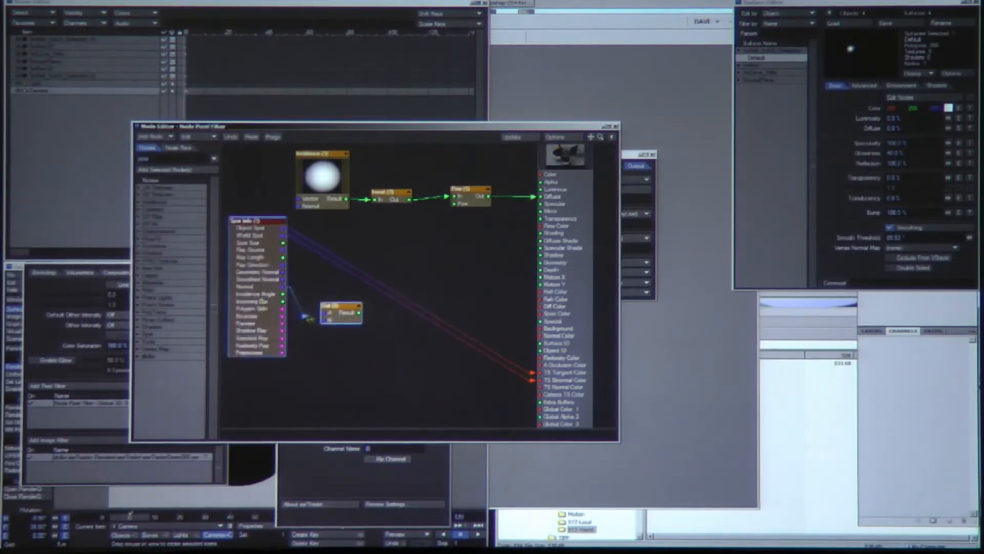
double_click(341, 313)
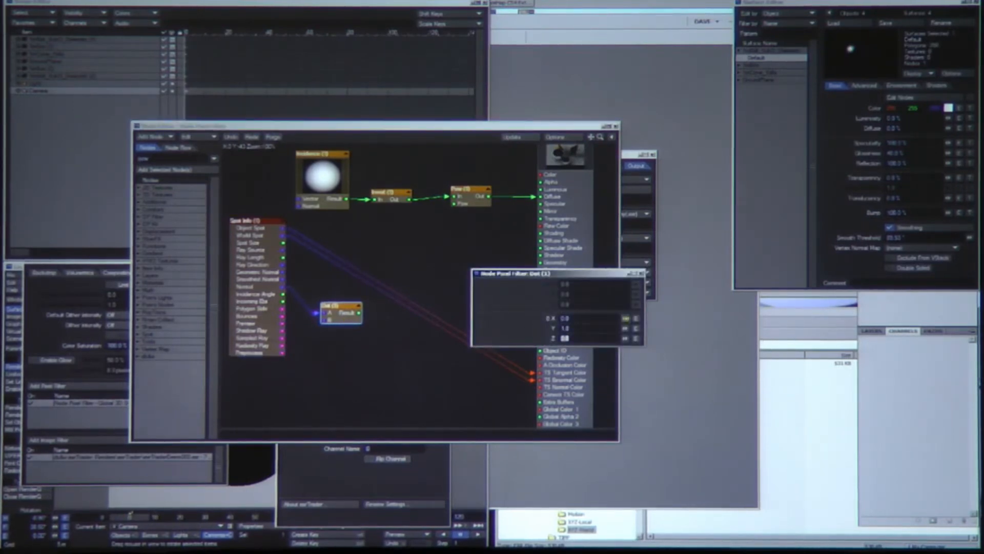
left_click(639, 273)
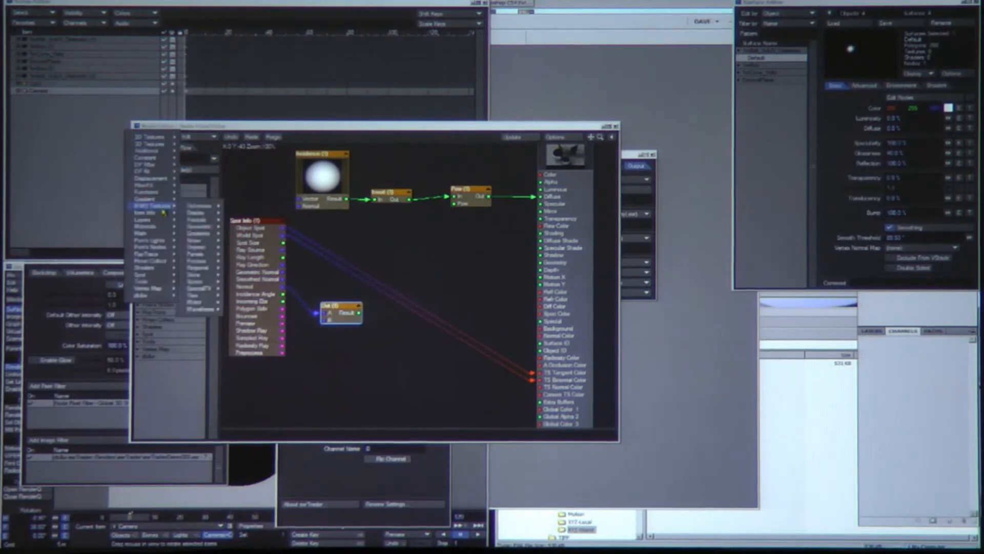
left_click(148, 190)
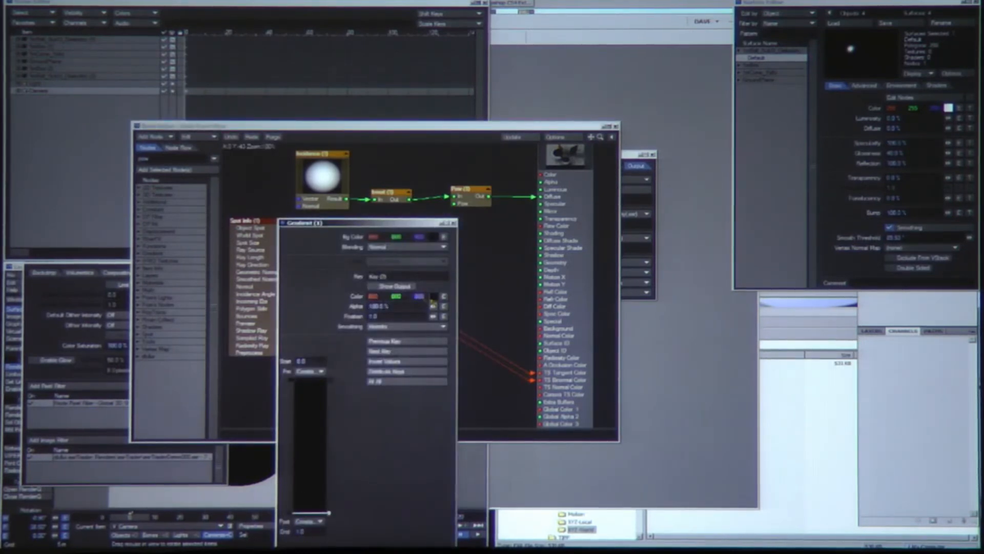
left_click(431, 296)
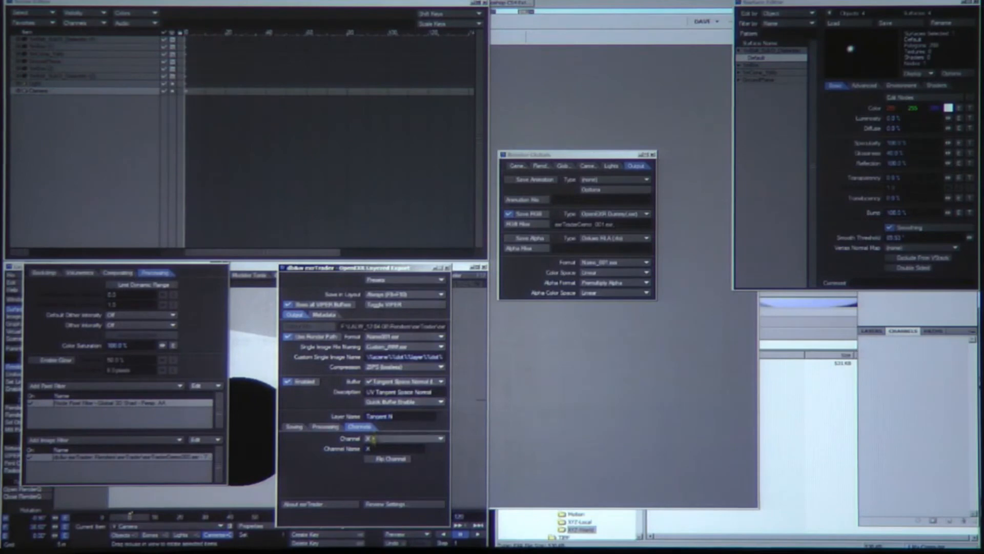
Set exrTrader's TopDown layer to save as a separate Image file
left_click(405, 448)
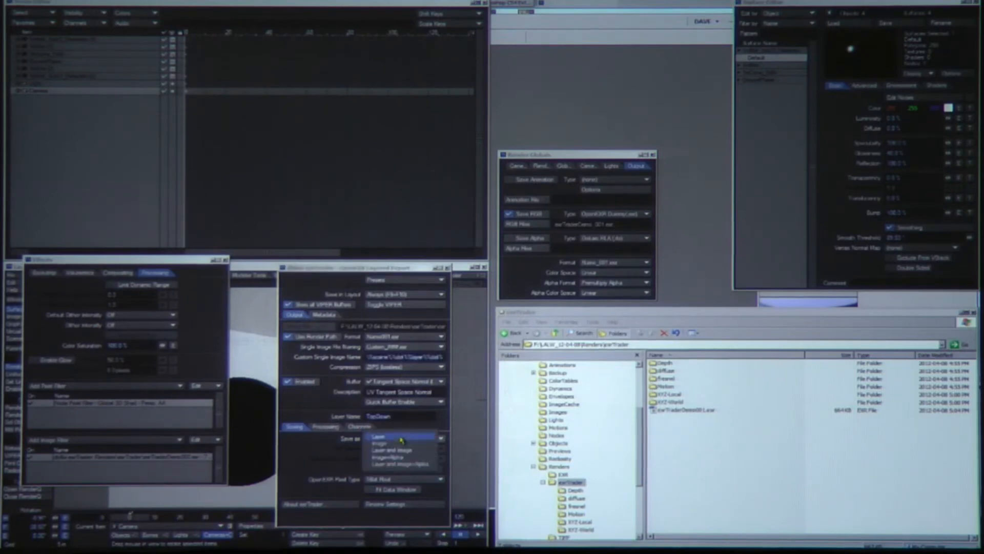
left_click(379, 436)
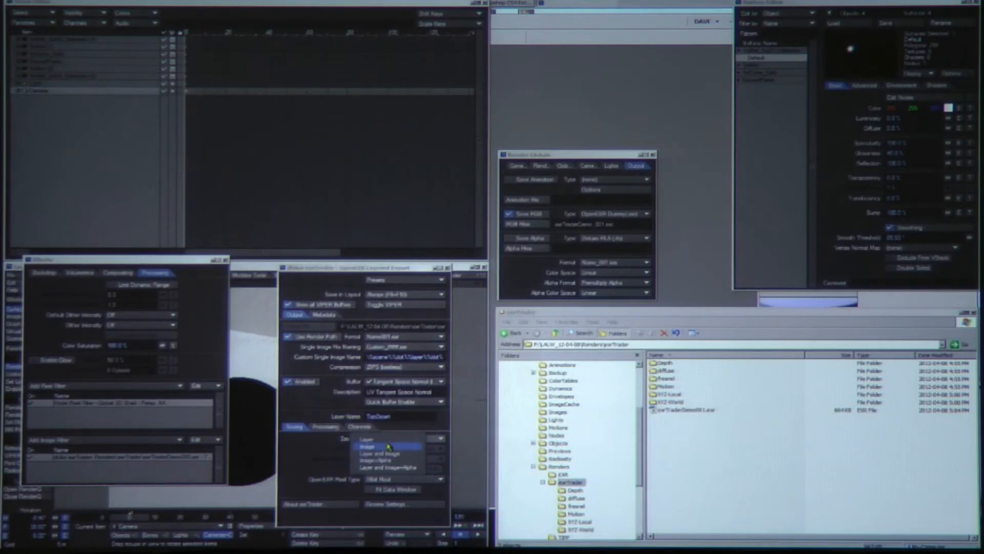
left_click(370, 445)
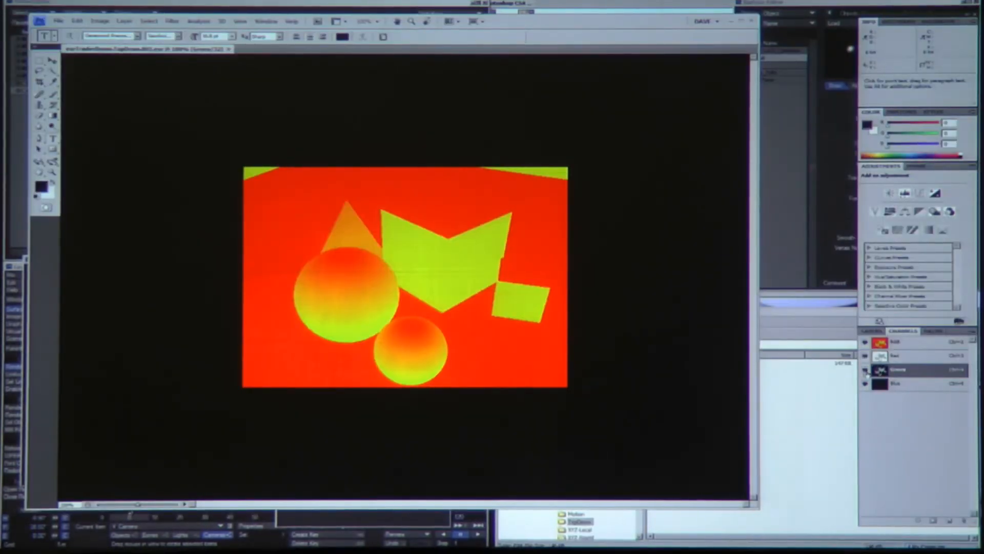
View the TopDown render's Green channel, then its Red channel, on their own
left_click(898, 356)
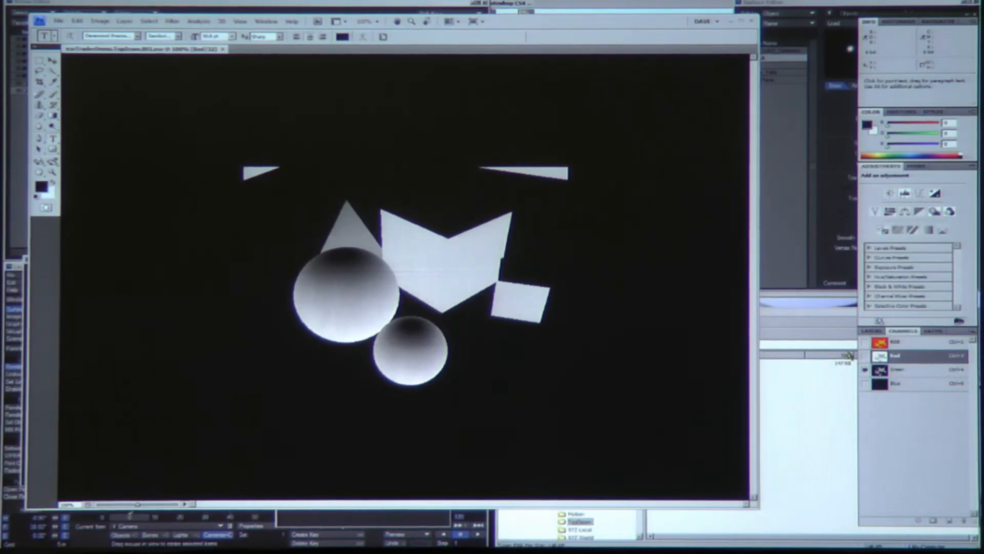
left_click(865, 355)
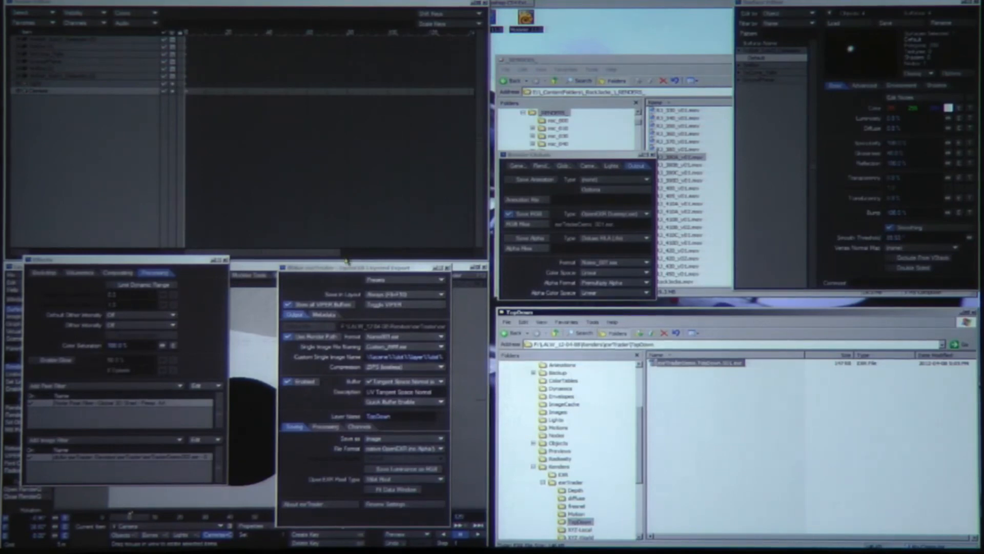
mouse_move(343, 286)
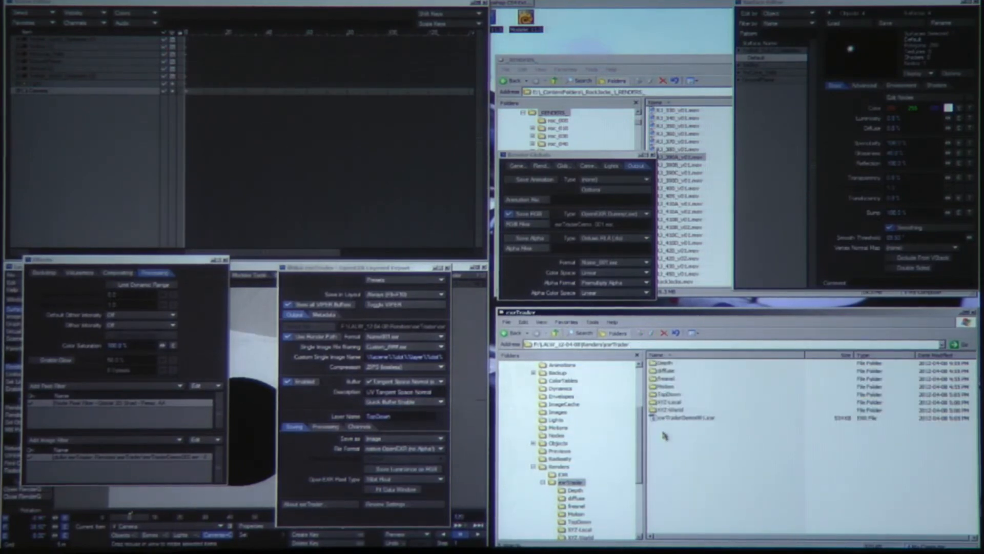
Set the exrTrader layer buffer to Tangent Space Normal and reopen the Node Pixel Filter editor
left_click(406, 416)
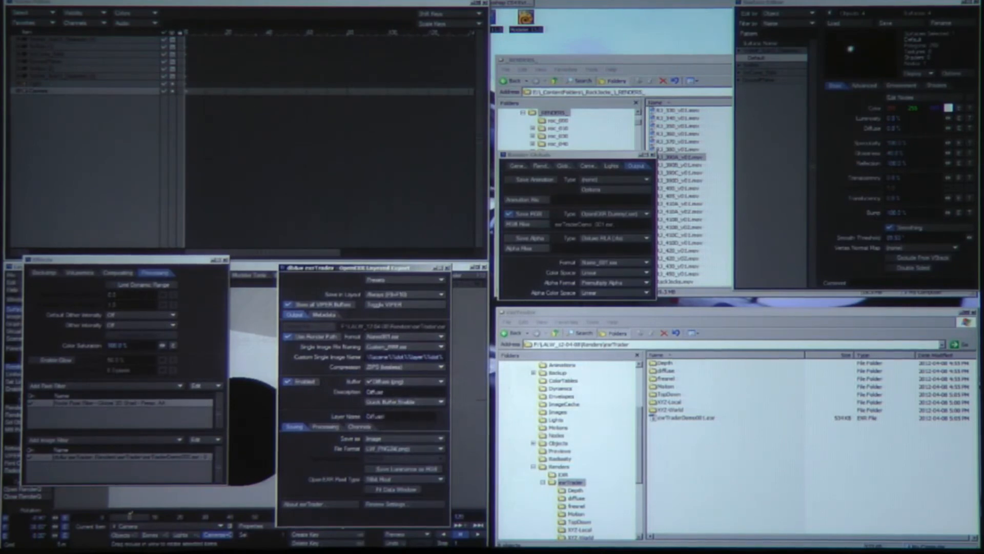
left_click(406, 280)
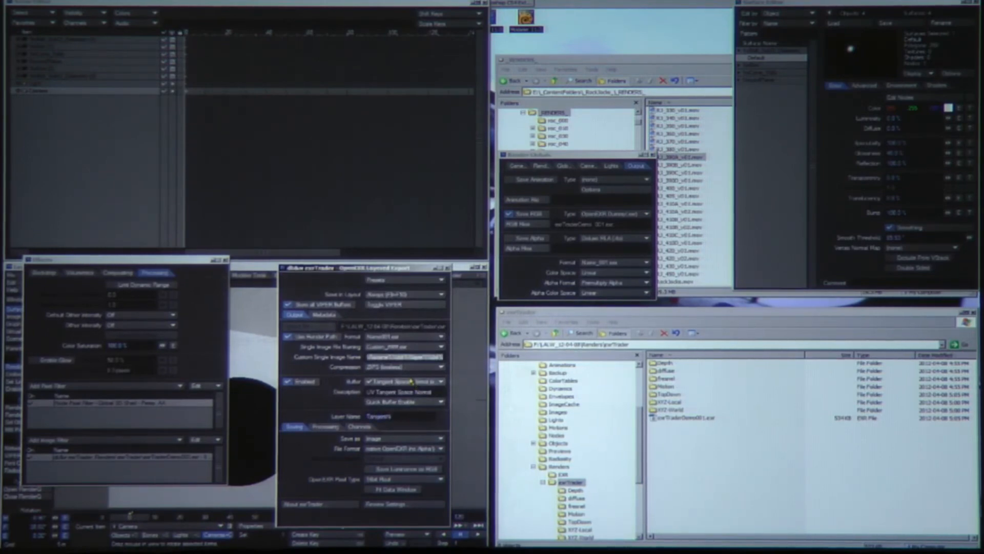
left_click(406, 381)
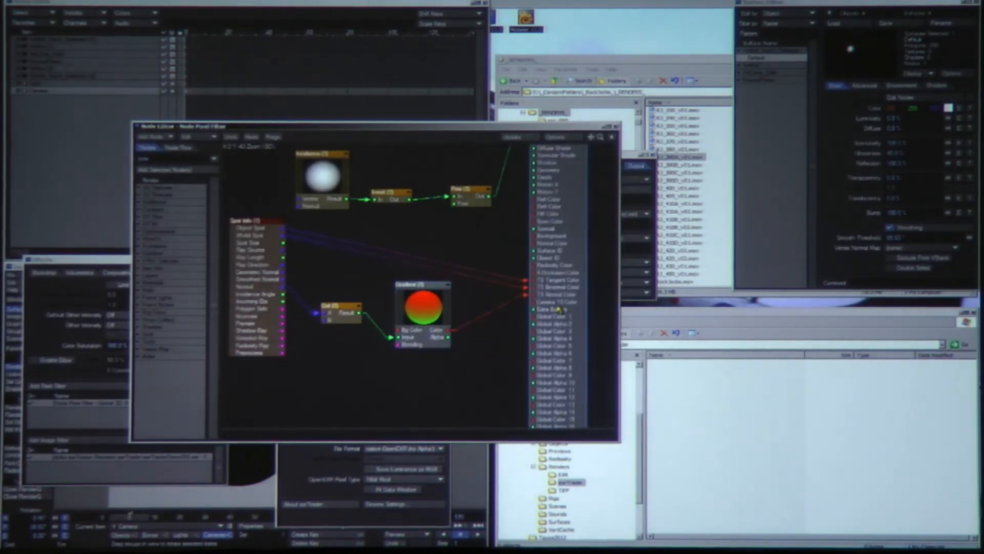
Close the Node Pixel Filter's node editor
left_click(556, 308)
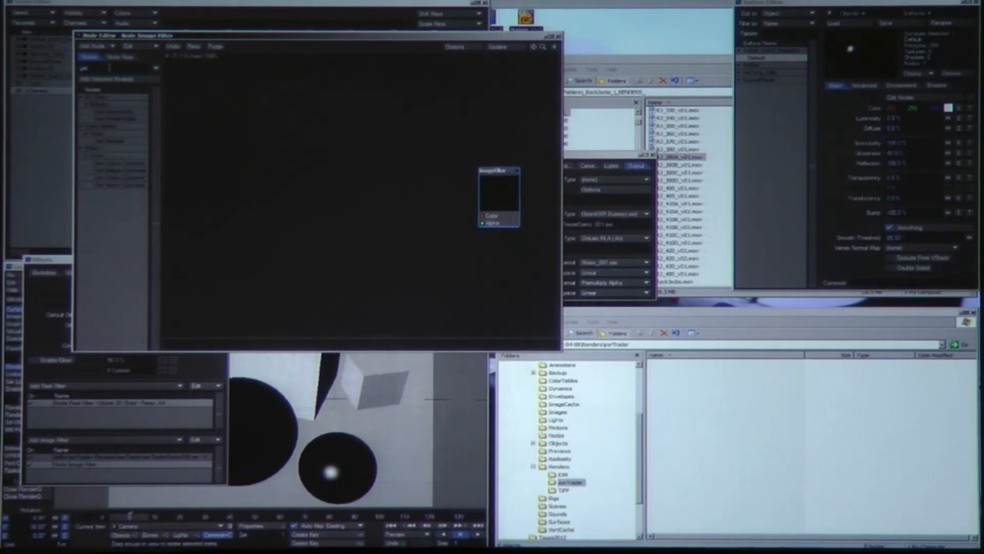
Search the node list for the Get Global Buffer node
left_click(117, 120)
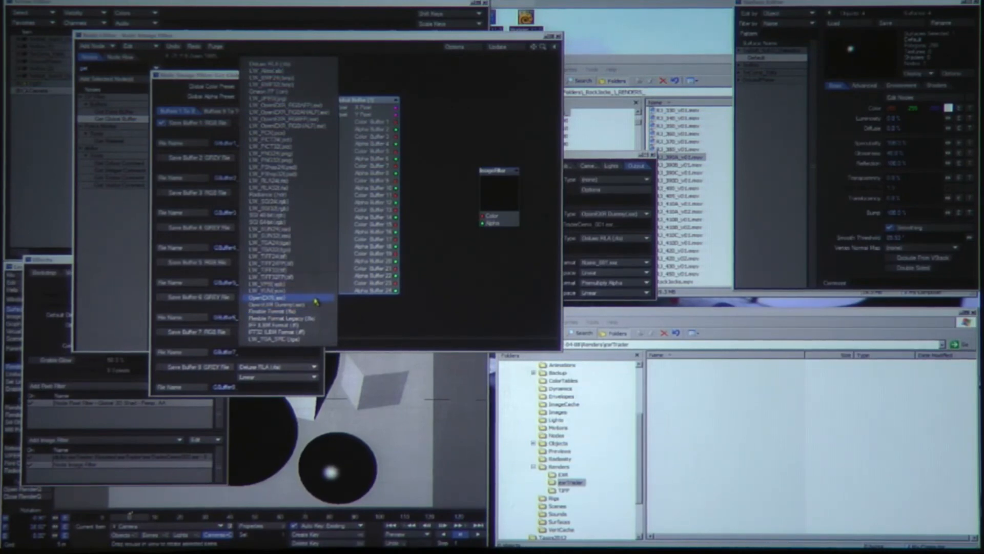
Add the exrTrader master plugin with ZIPS lossless compression and set Save Buffer 1 to OpenEXR
left_click(265, 297)
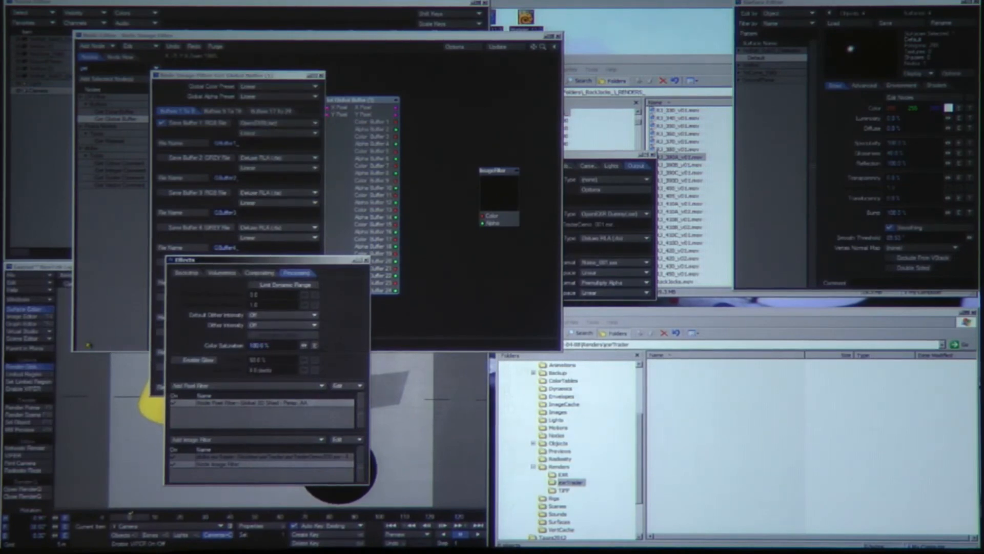
left_click(12, 281)
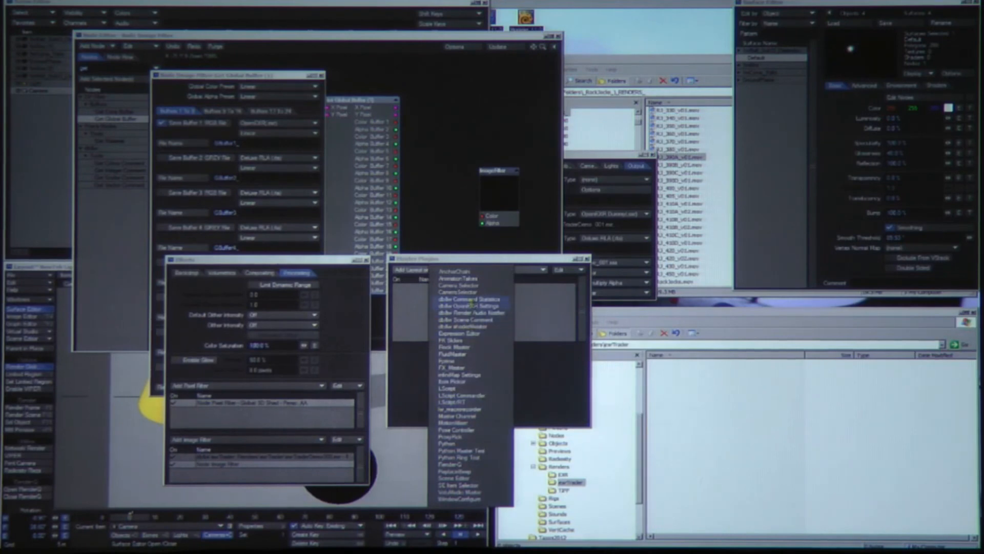
left_click(461, 299)
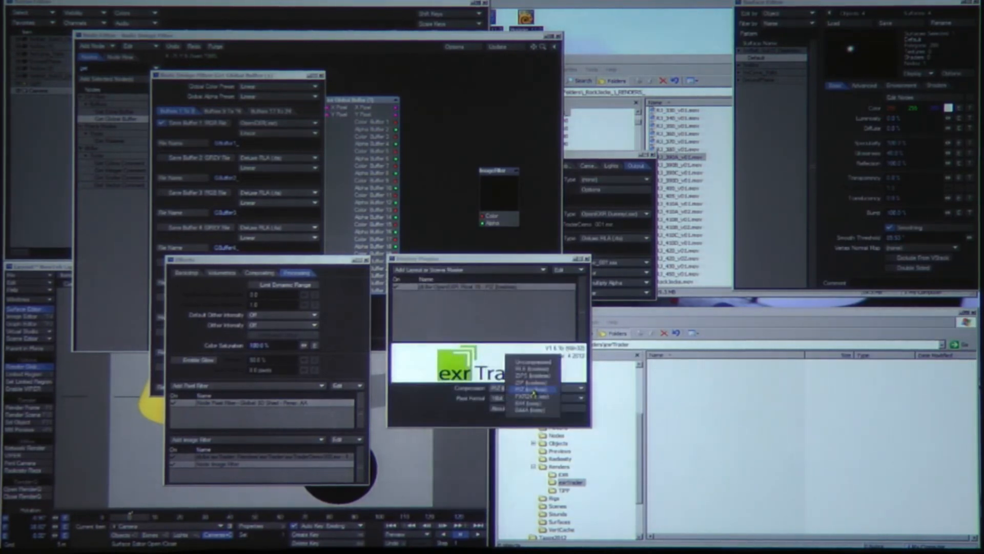
left_click(532, 389)
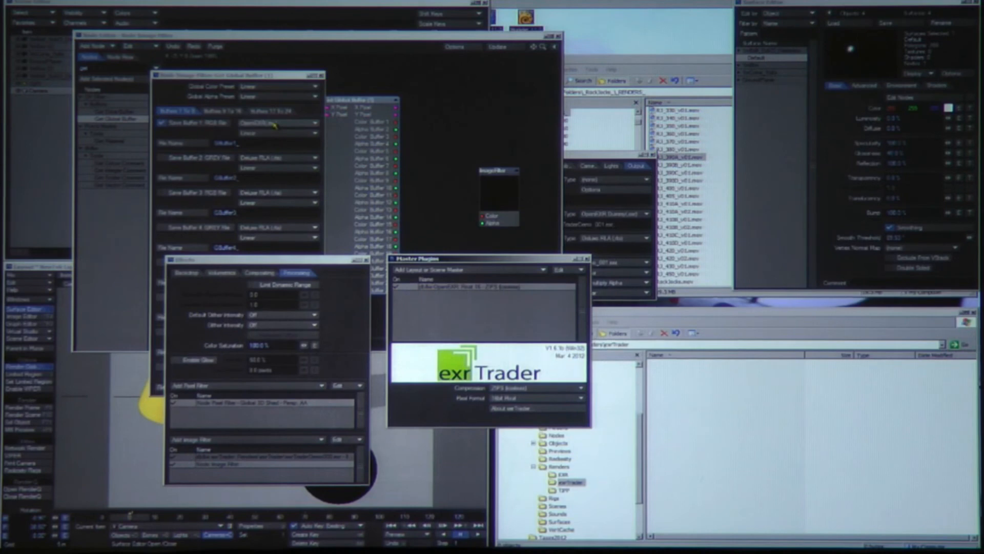
left_click(277, 123)
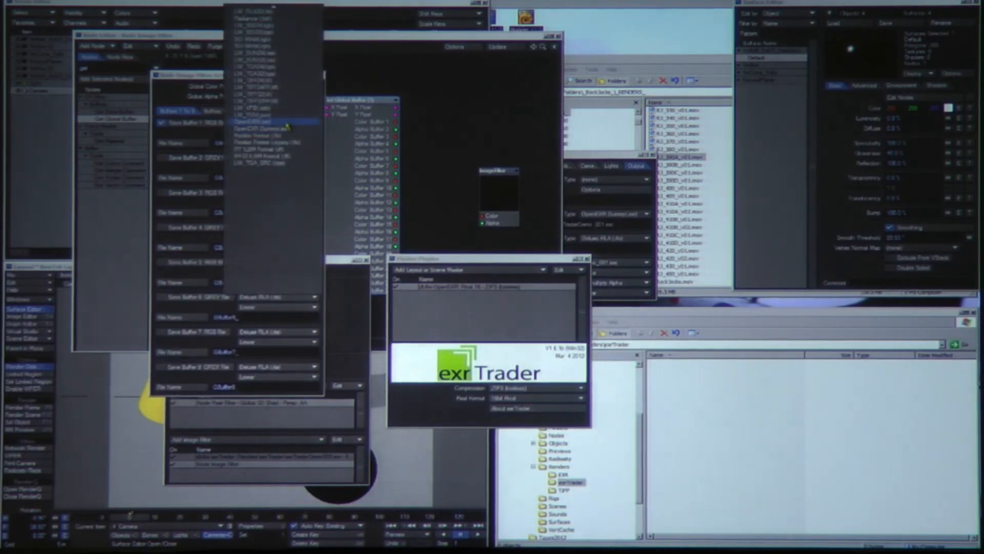
left_click(254, 121)
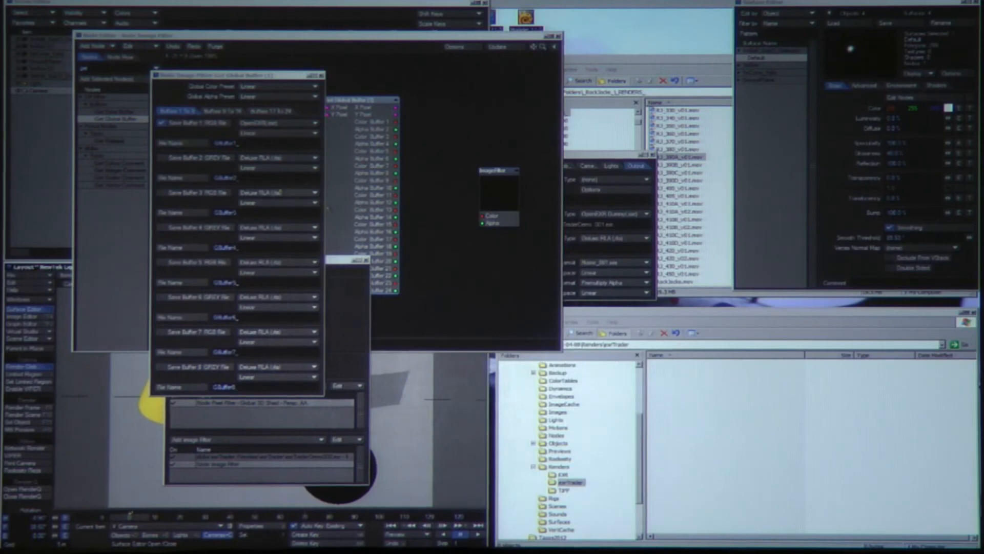
mouse_move(599, 322)
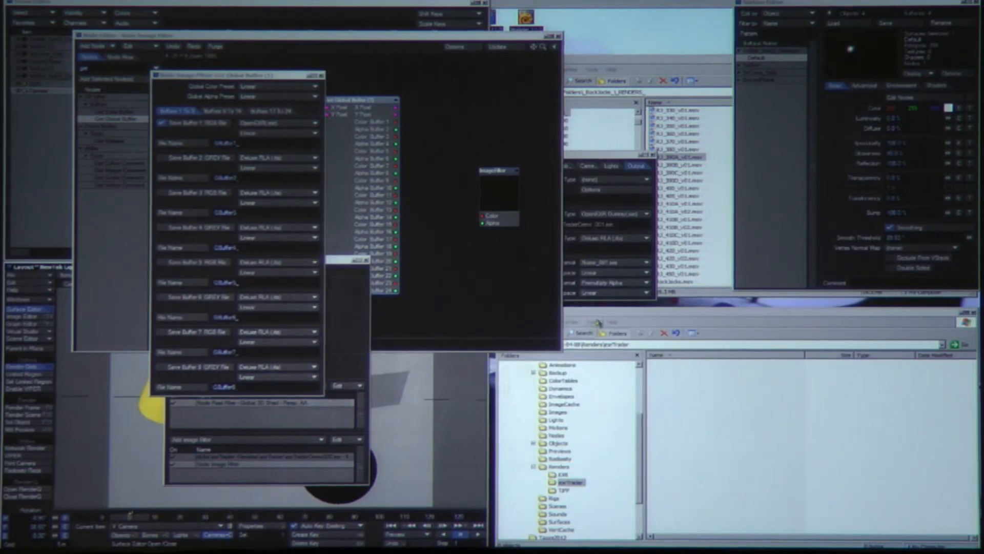
In Explorer, go up to the Renders folder and start creating the XYZ Local folder
left_click(554, 466)
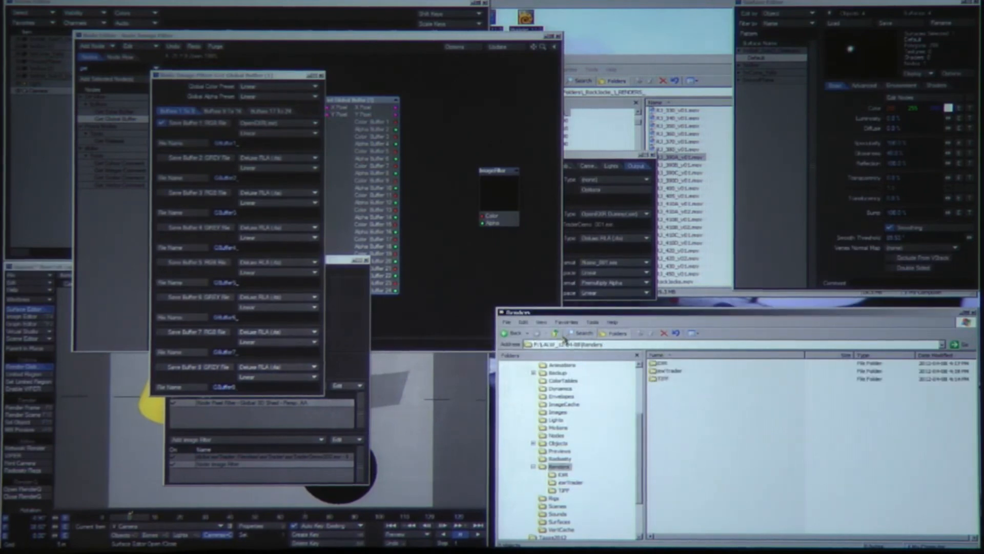
right_click(722, 427)
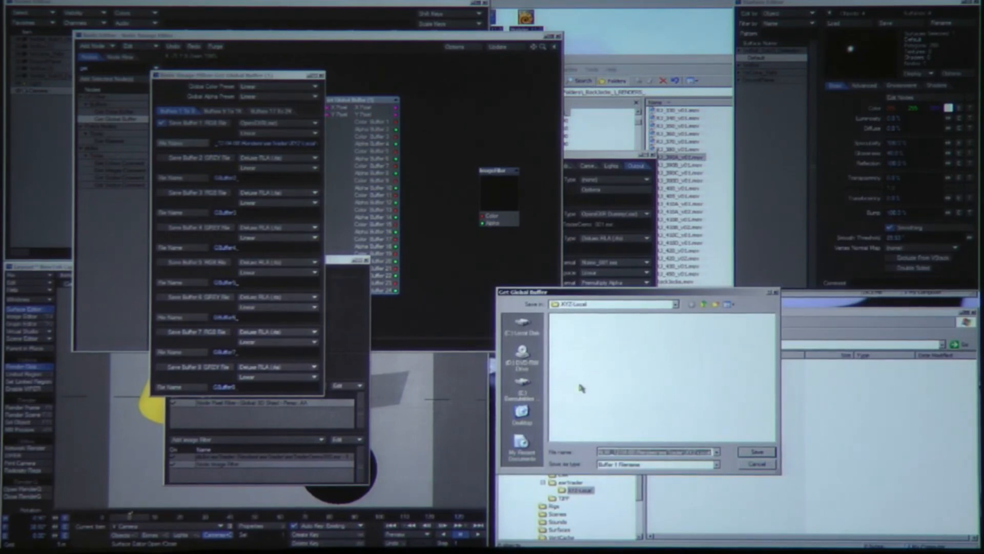
mouse_move(700, 442)
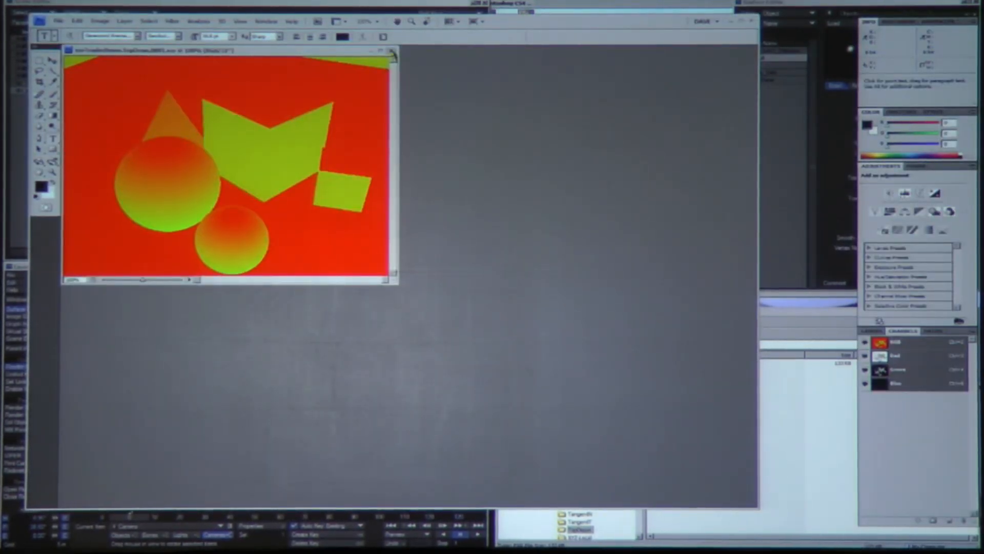
Open the rendered EXR buffer image in Photoshop
left_click(392, 50)
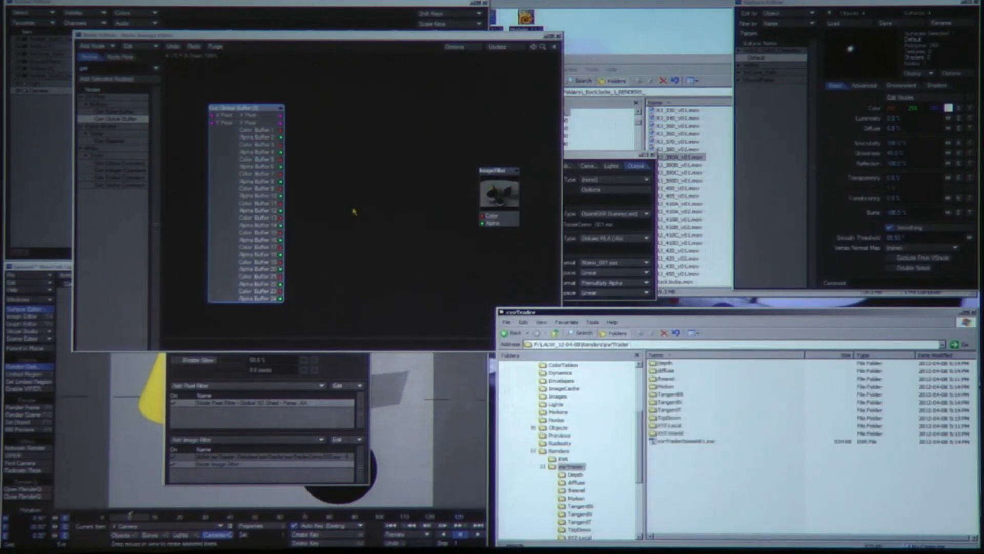
mouse_move(346, 197)
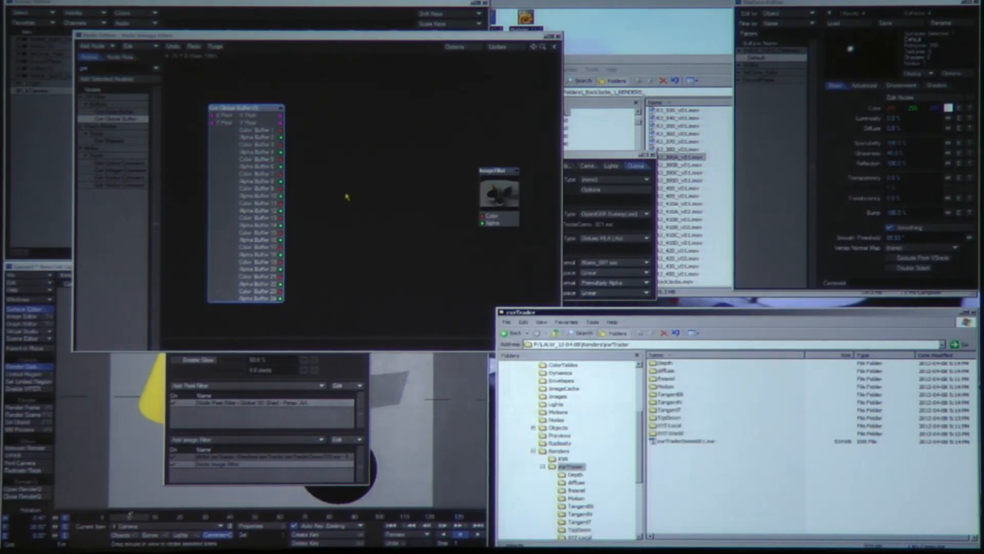